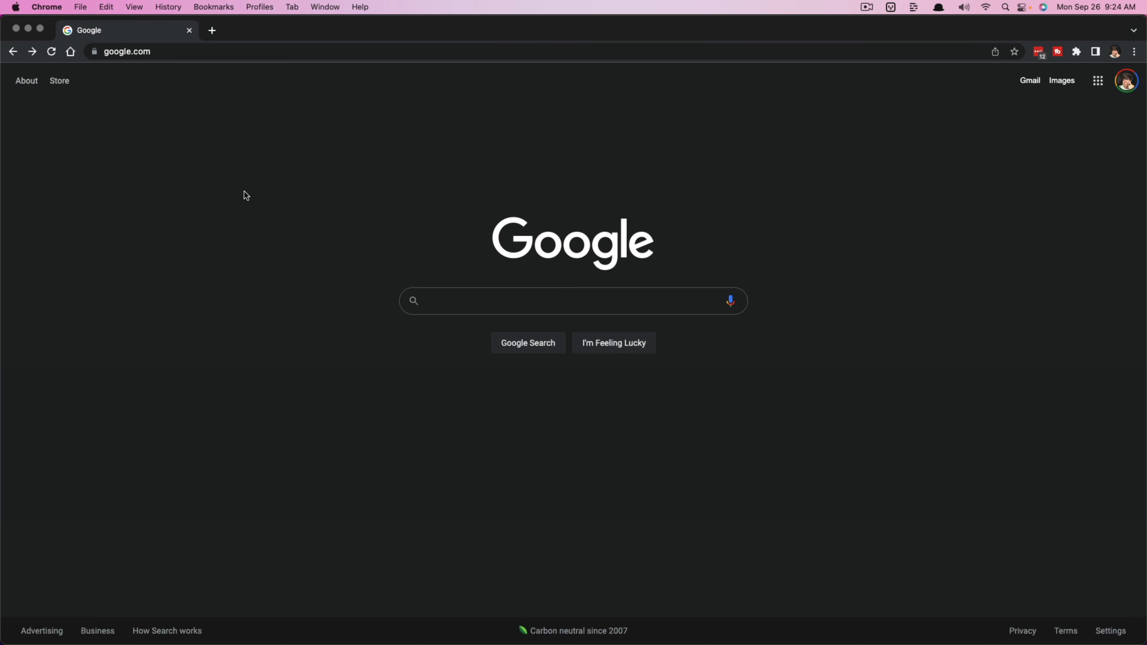
{"action": "mouse_move", "coordinate": [243, 193]}
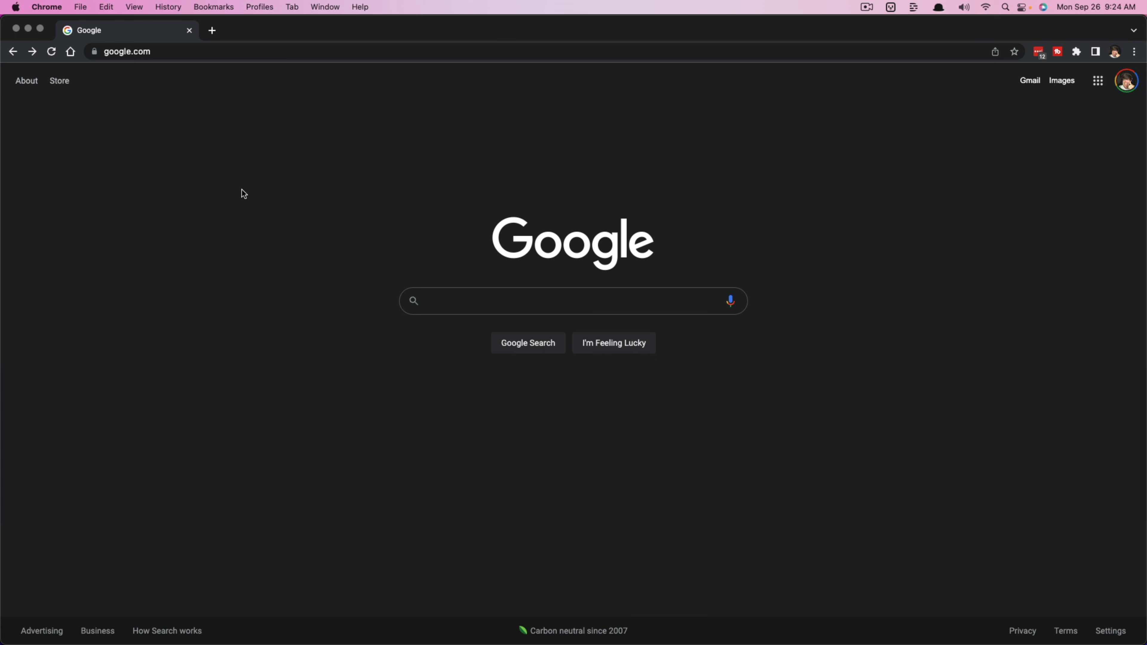
{"action": "mouse_move", "coordinate": [261, 274]}
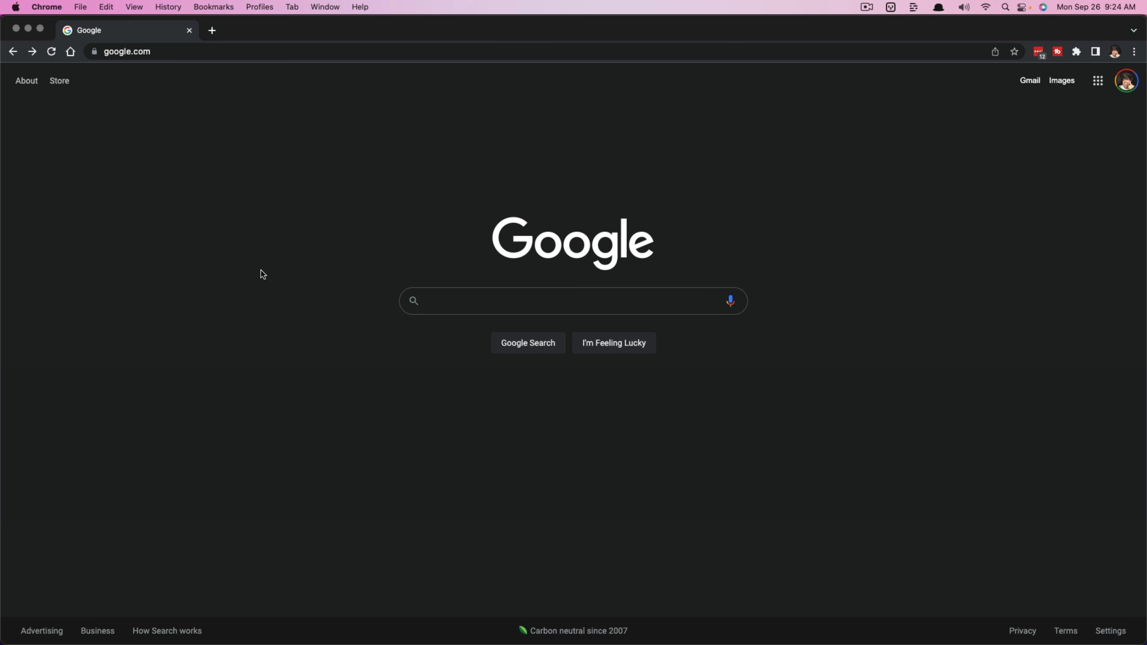
{"action": "mouse_move", "coordinate": [110, 174]}
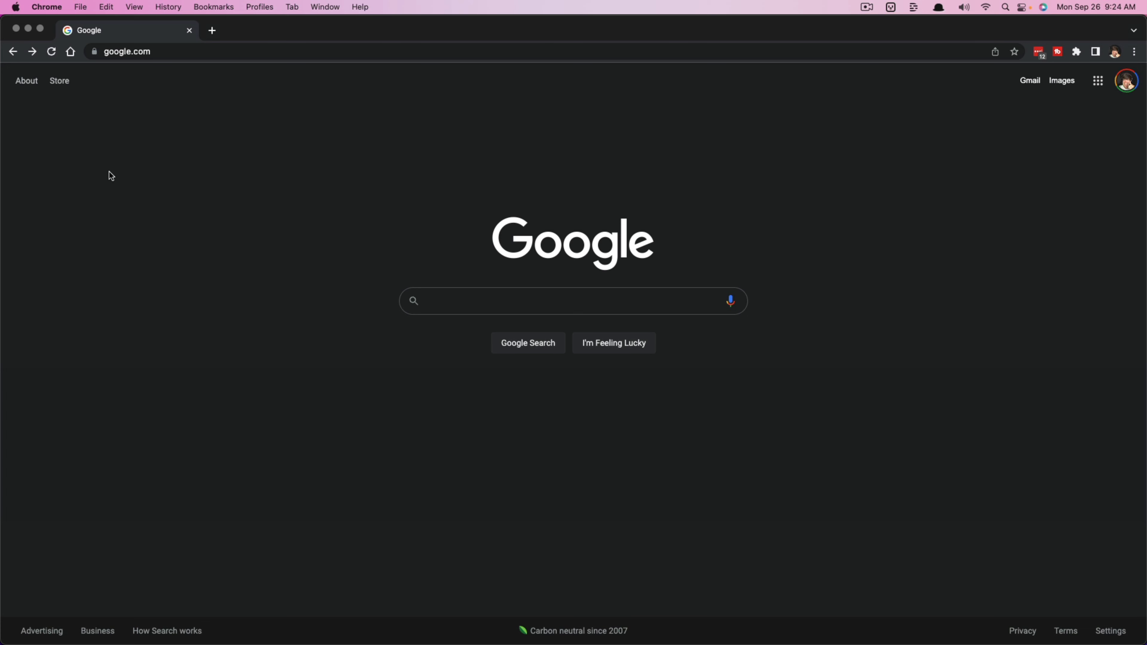
{"action": "mouse_move", "coordinate": [112, 82]}
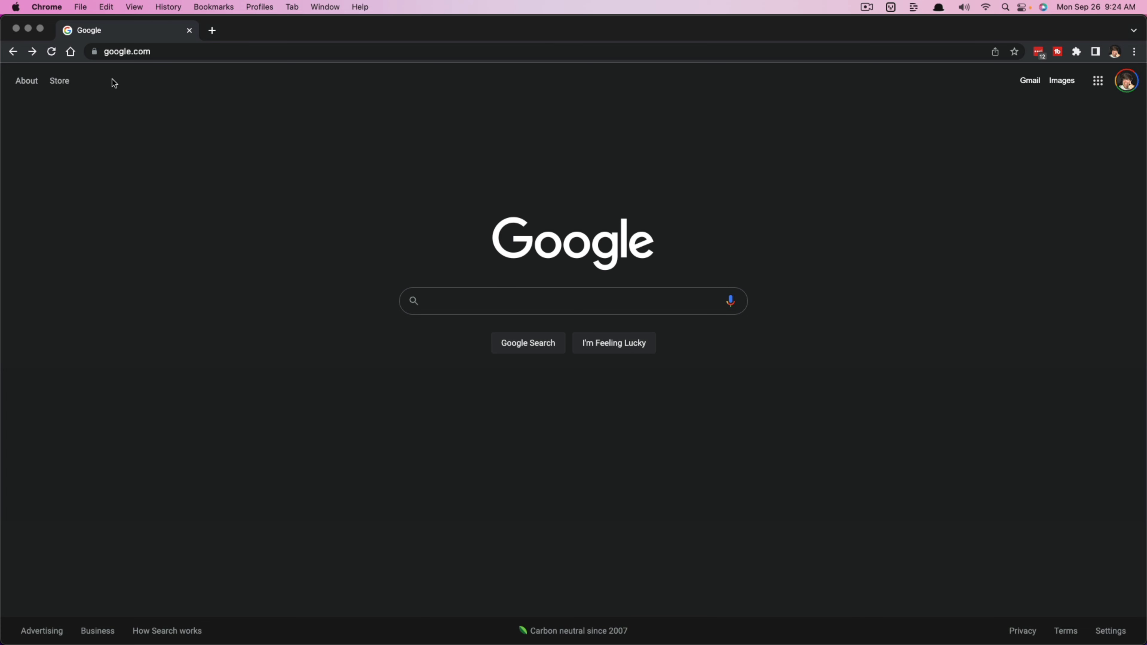
{"action": "mouse_move", "coordinate": [161, 79]}
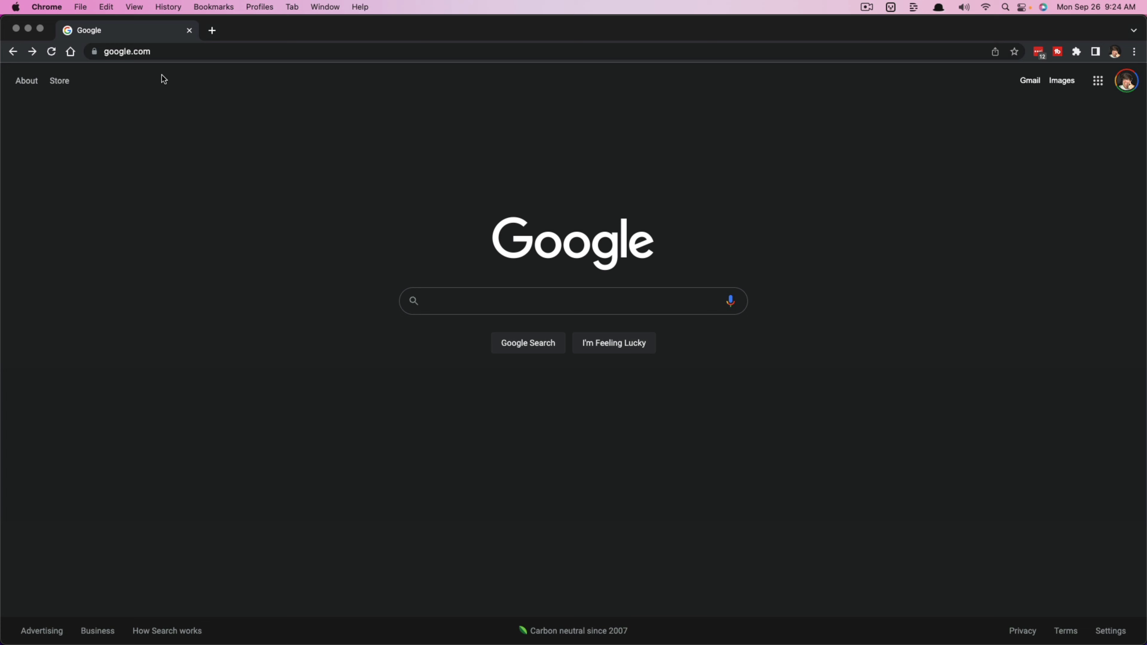
{"action": "mouse_move", "coordinate": [1035, 174]}
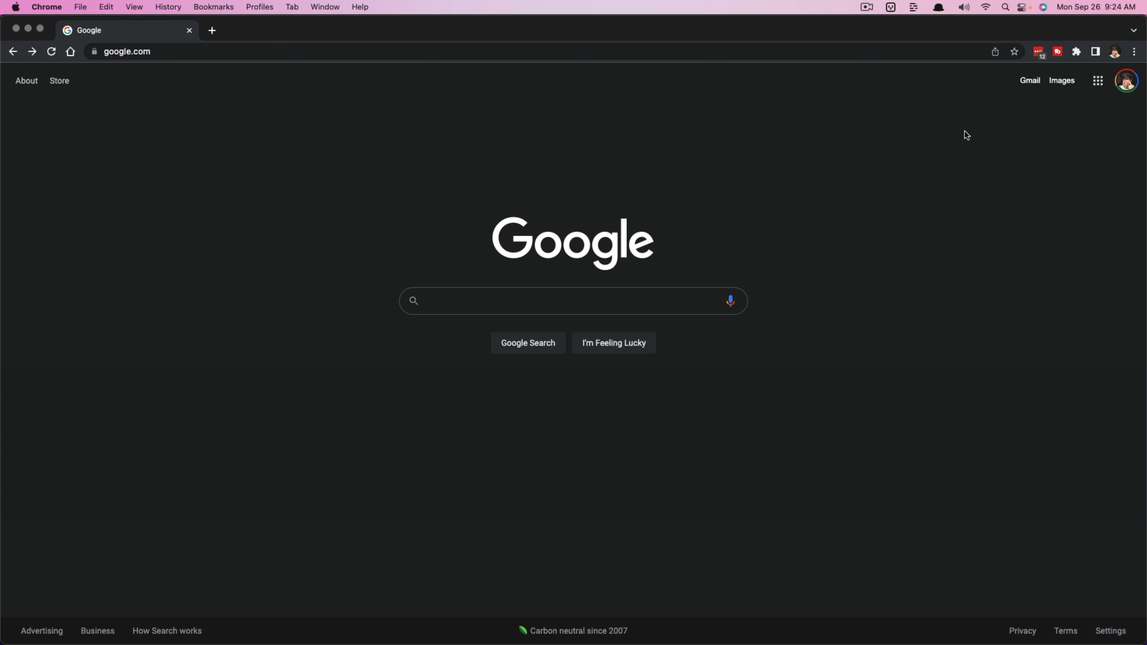
{"action": "mouse_move", "coordinate": [953, 83]}
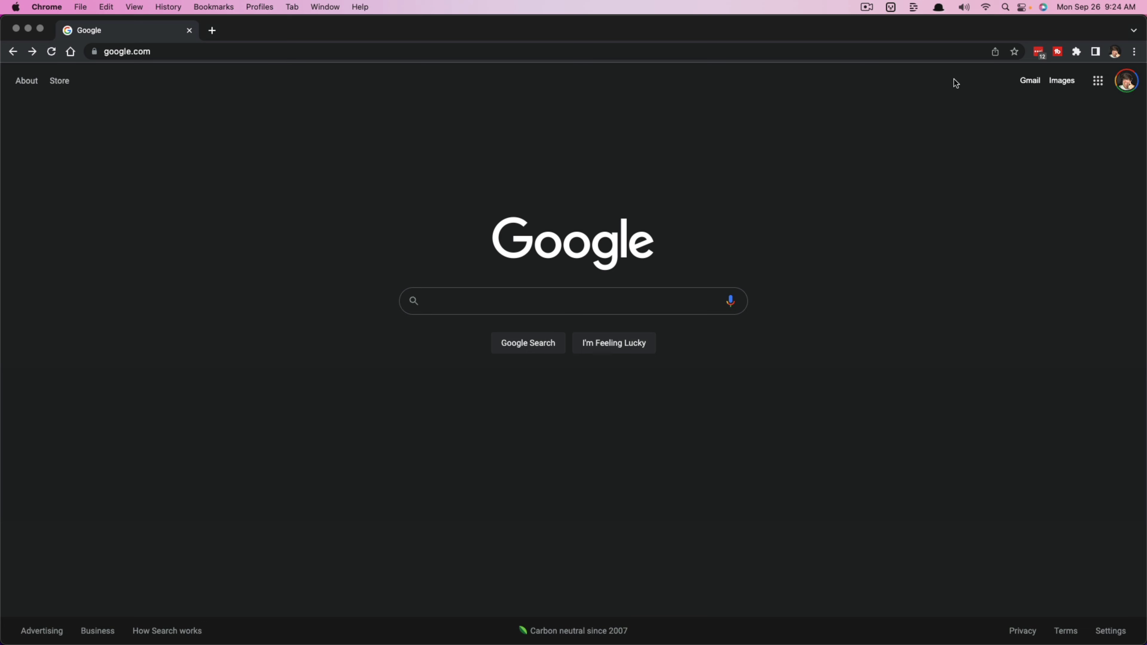
{"action": "mouse_move", "coordinate": [1024, 123]}
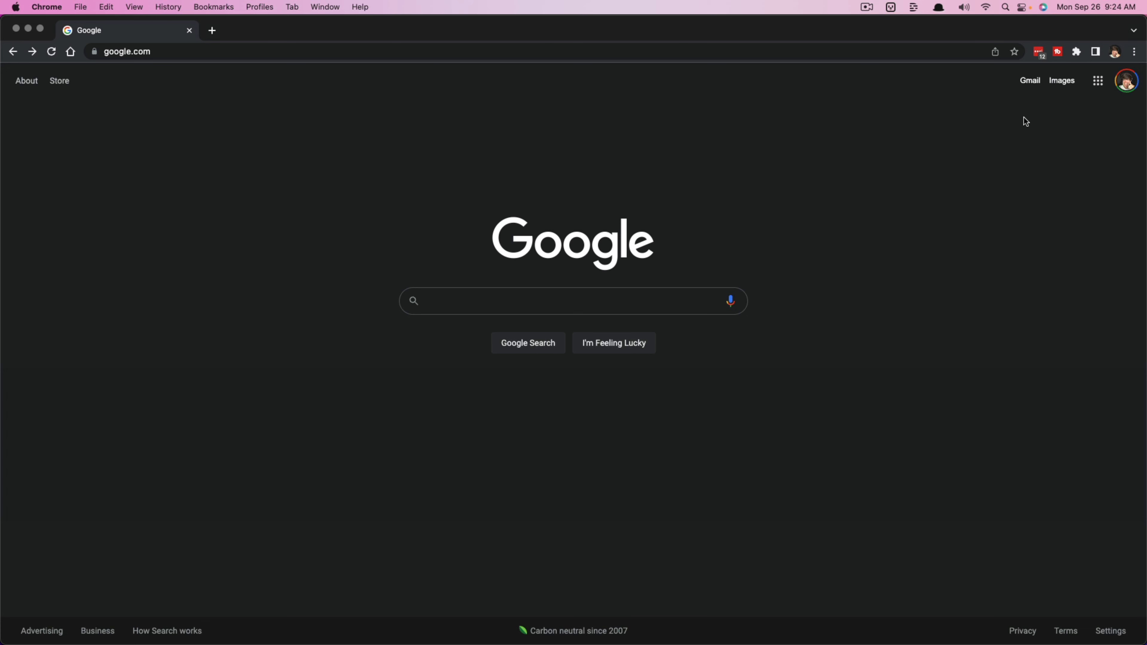
{"action": "mouse_move", "coordinate": [1117, 108]}
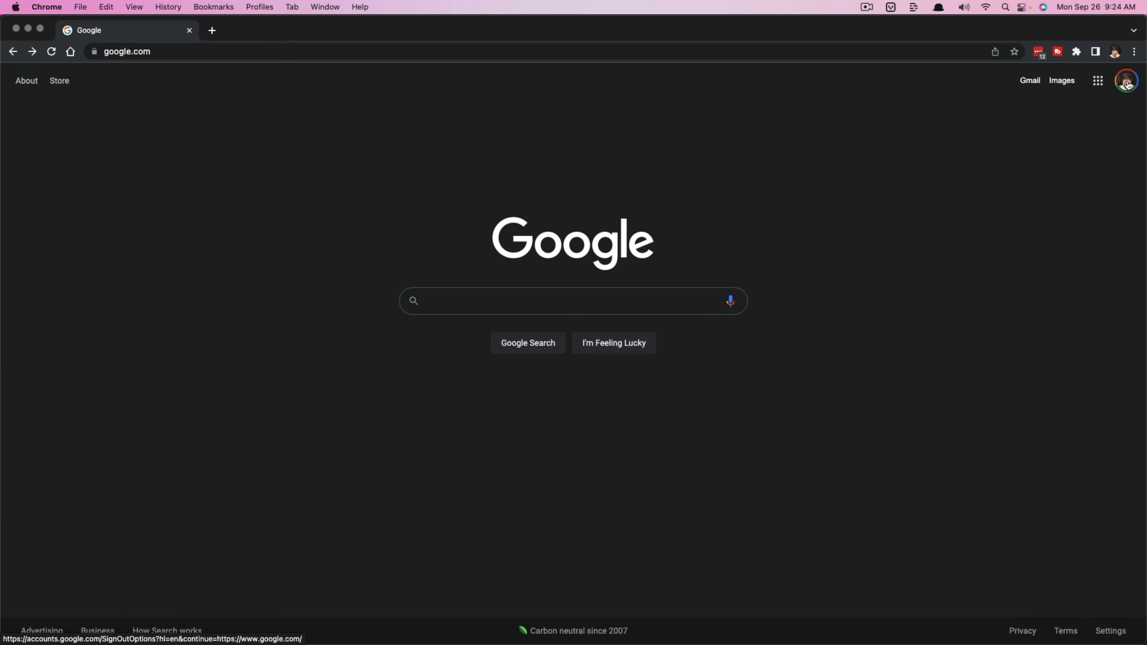
Reach the Google Account home page via 'Manage your Google Account' in the avatar menu.
{"action": "left_click", "coordinate": [1127, 82]}
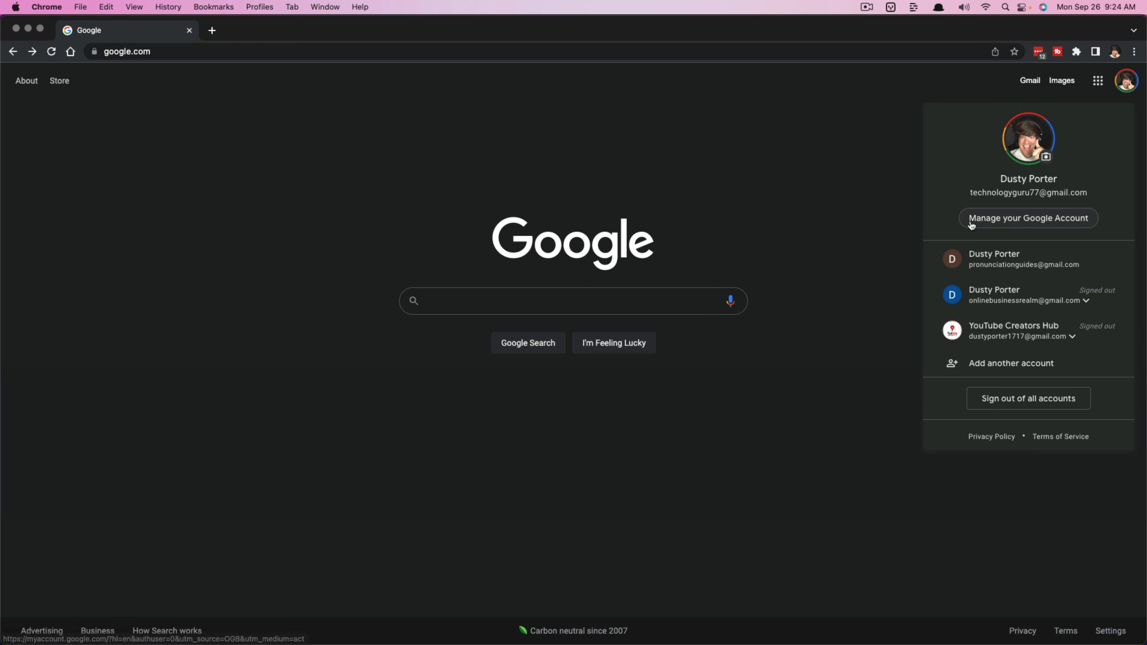
{"action": "mouse_move", "coordinate": [1041, 228]}
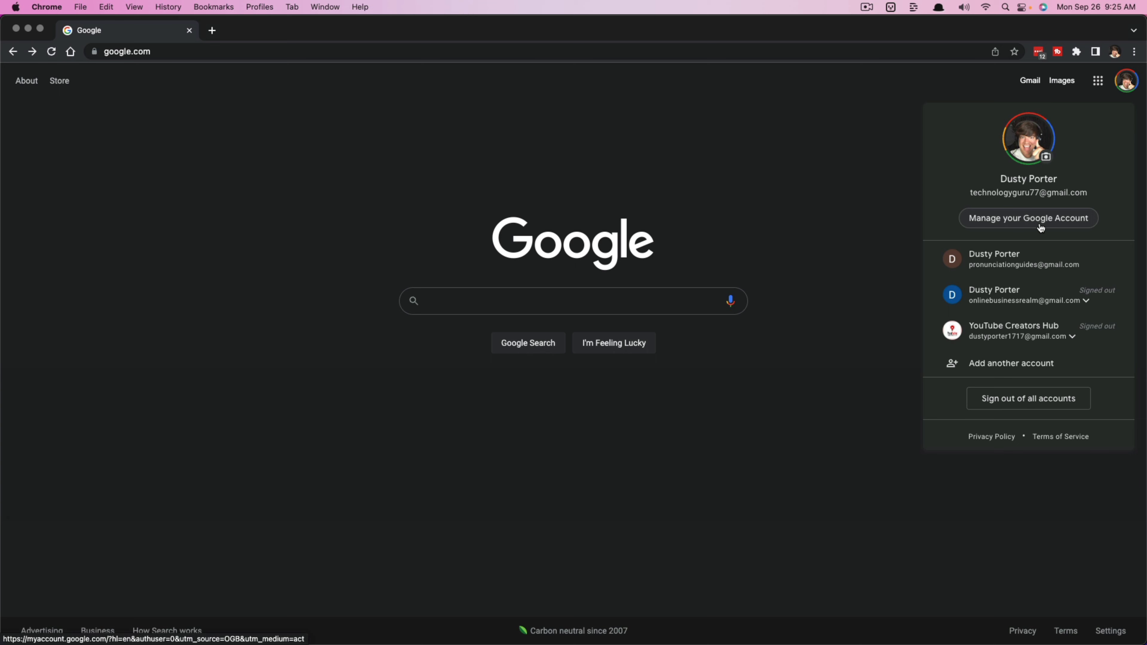
{"action": "left_click", "coordinate": [1029, 218]}
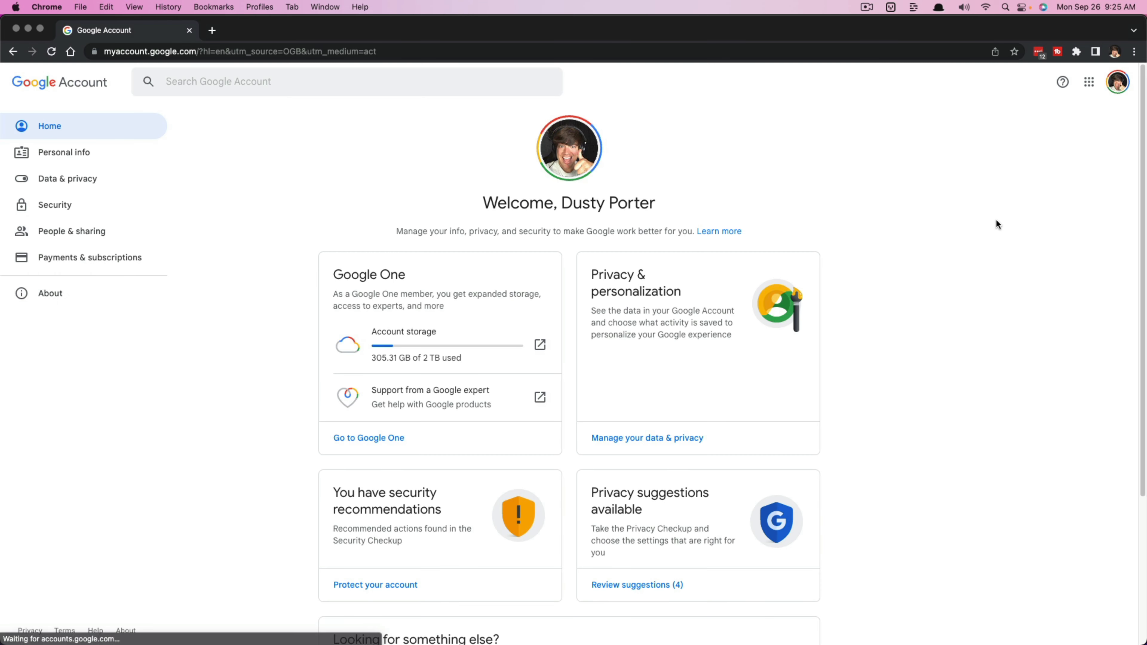
{"action": "mouse_move", "coordinate": [296, 277]}
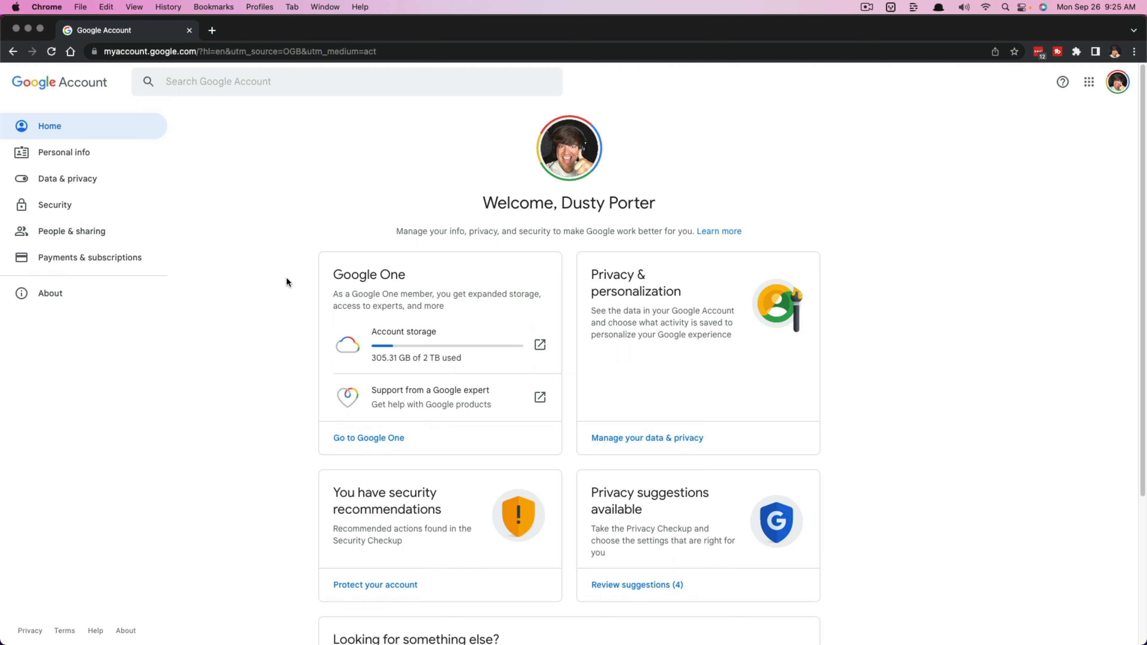
{"action": "mouse_move", "coordinate": [287, 288]}
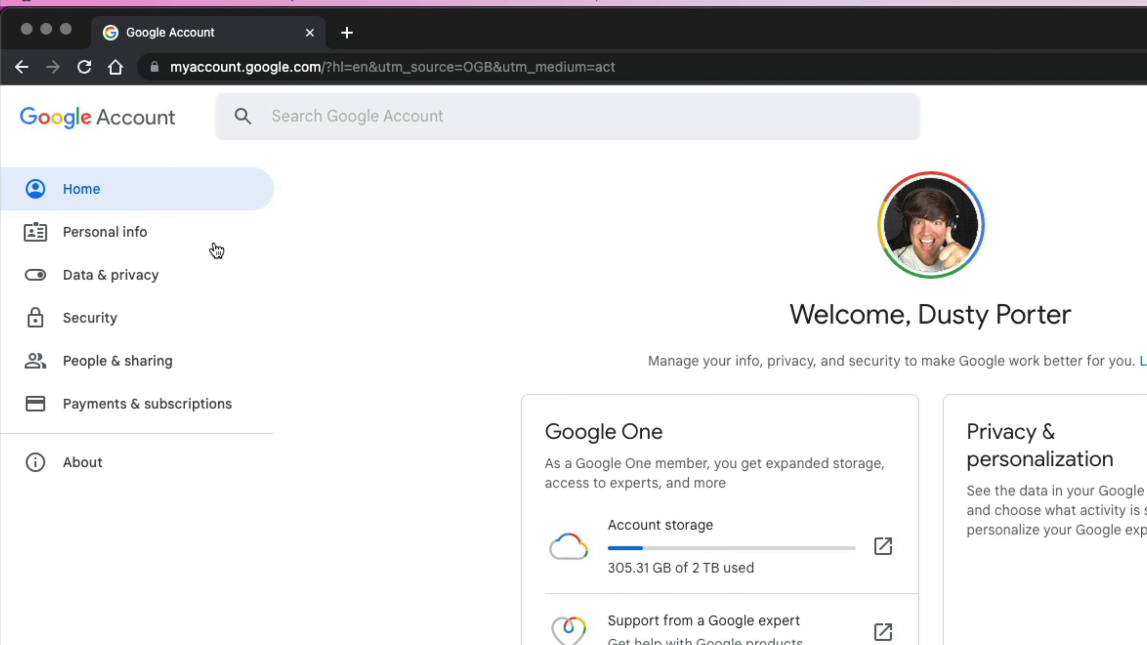
{"action": "mouse_move", "coordinate": [131, 441]}
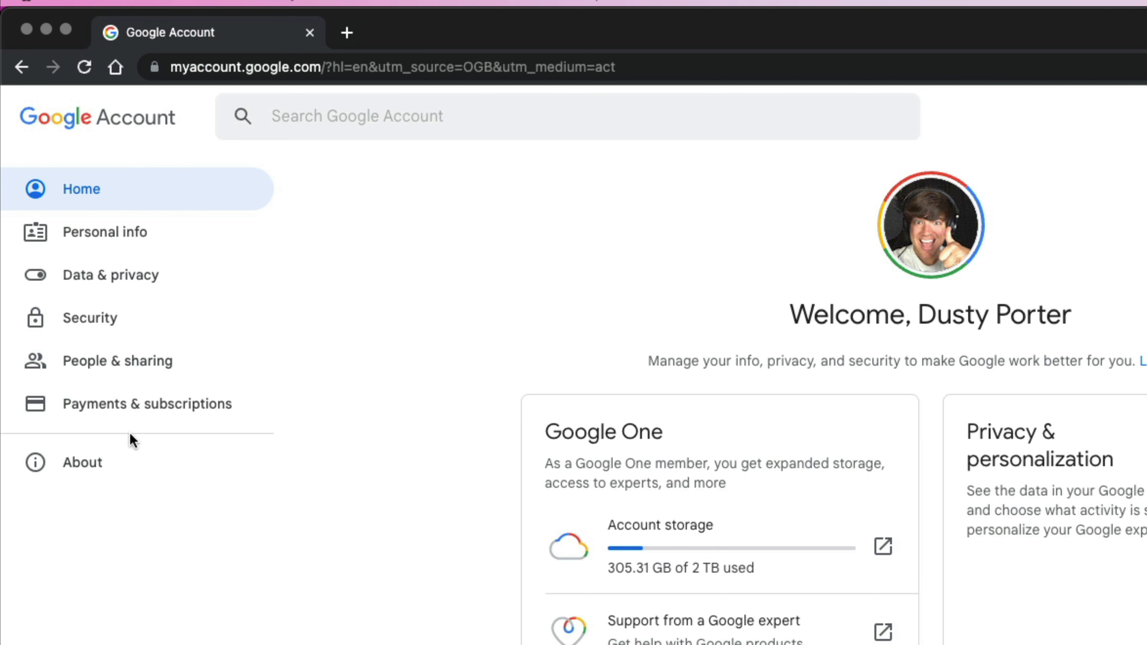
{"action": "mouse_move", "coordinate": [89, 422]}
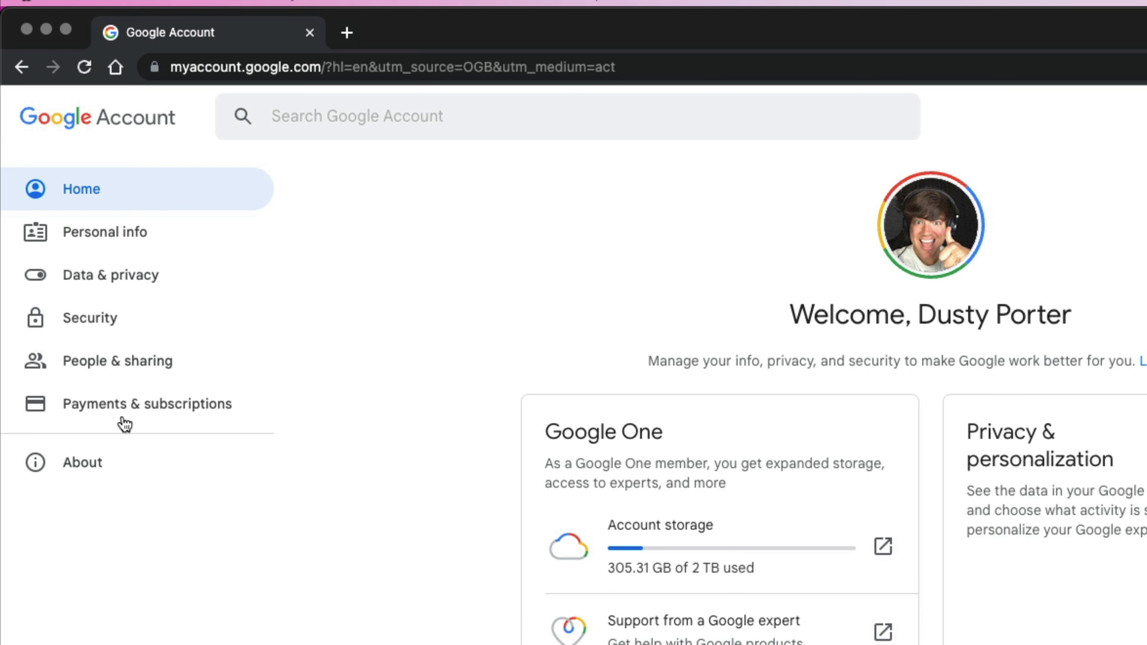
Switch to the Payments & subscriptions section from the left sidebar.
{"action": "left_click", "coordinate": [149, 404]}
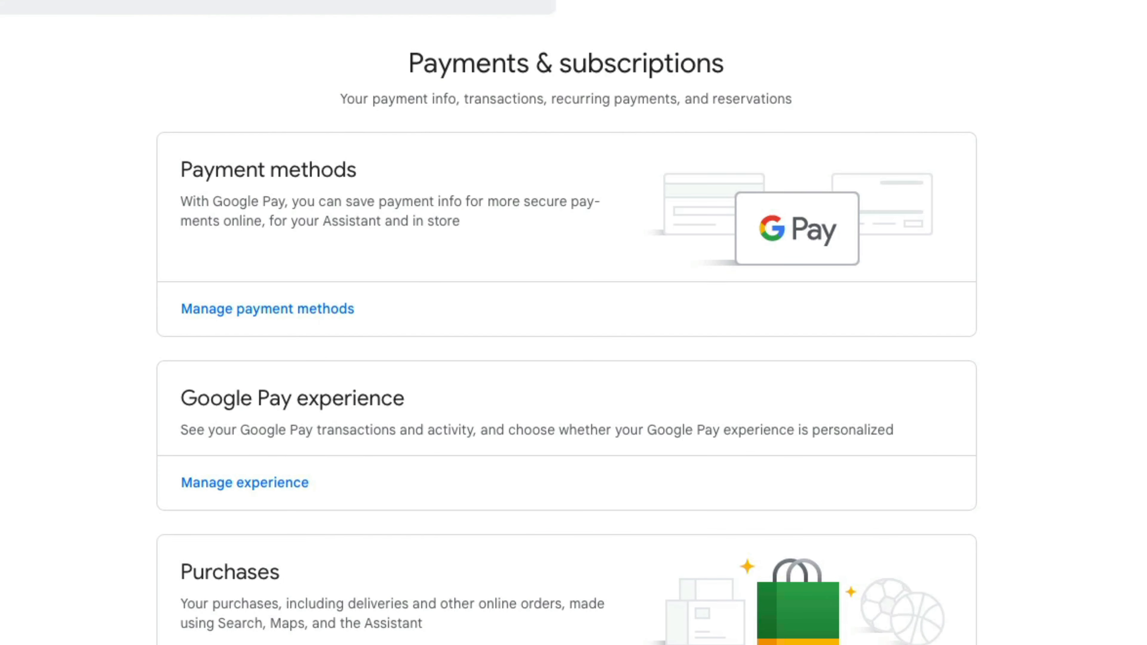
{"action": "mouse_move", "coordinate": [218, 146]}
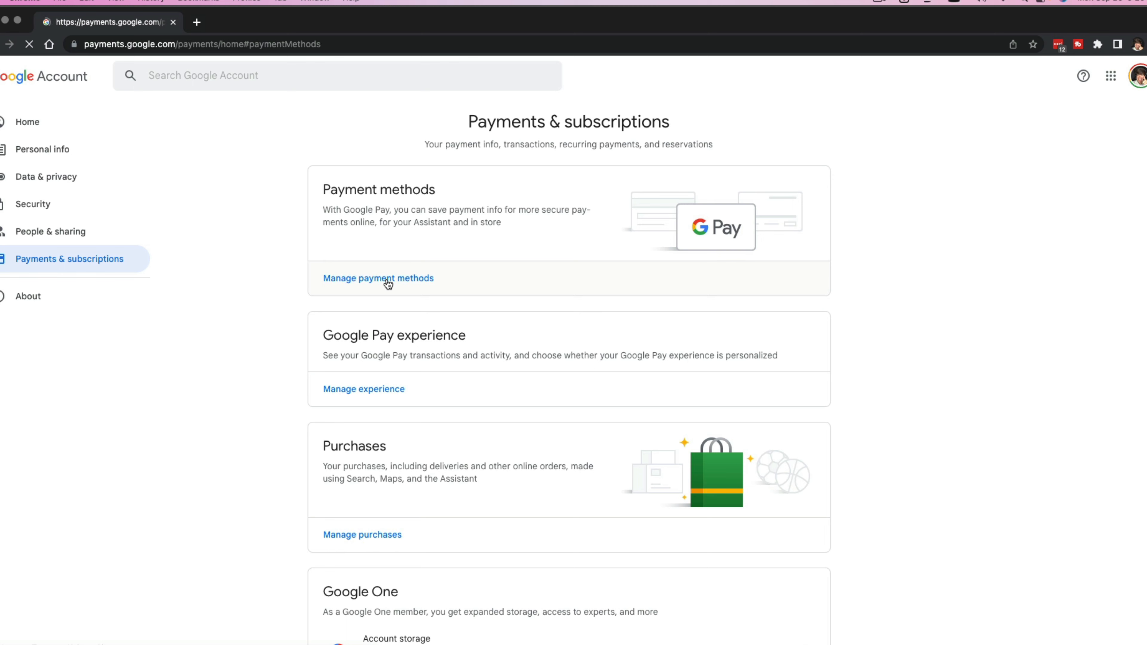
Go to Google Pay's saved payment methods via 'Manage payment methods'.
{"action": "left_click", "coordinate": [378, 278]}
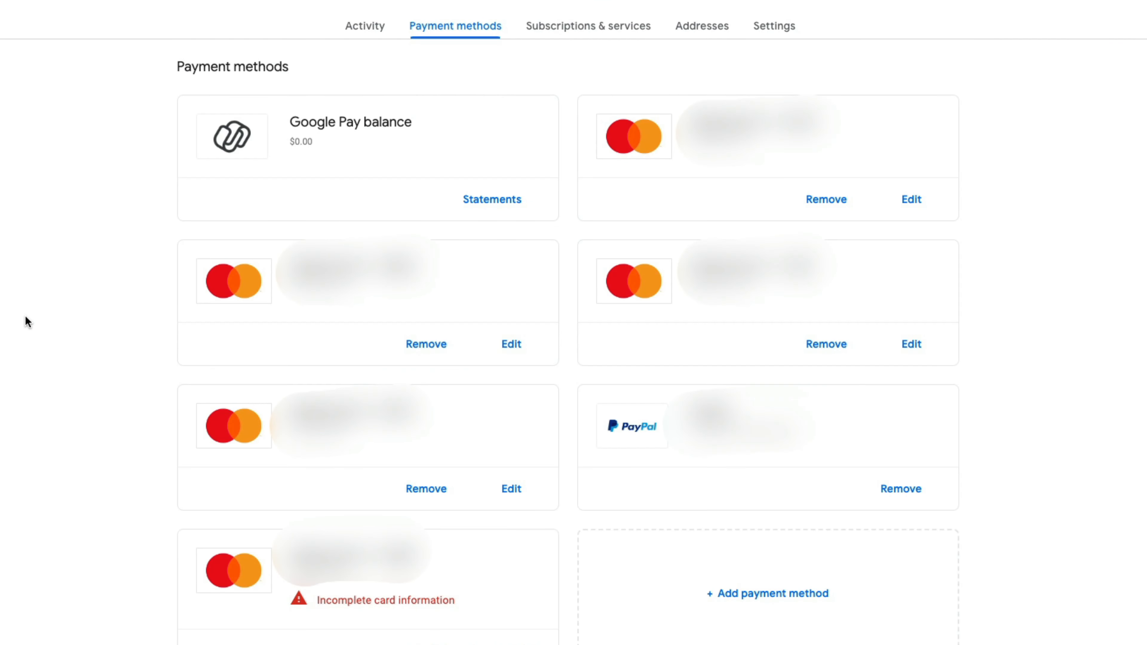
{"action": "mouse_move", "coordinate": [27, 314]}
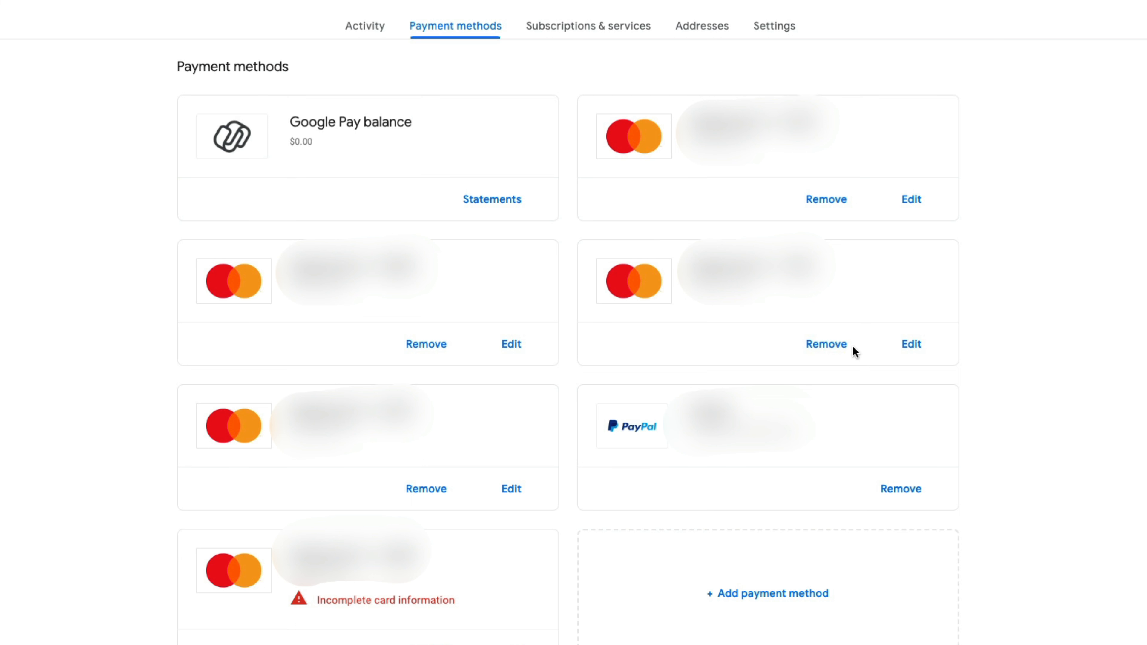
{"action": "mouse_move", "coordinate": [176, 297]}
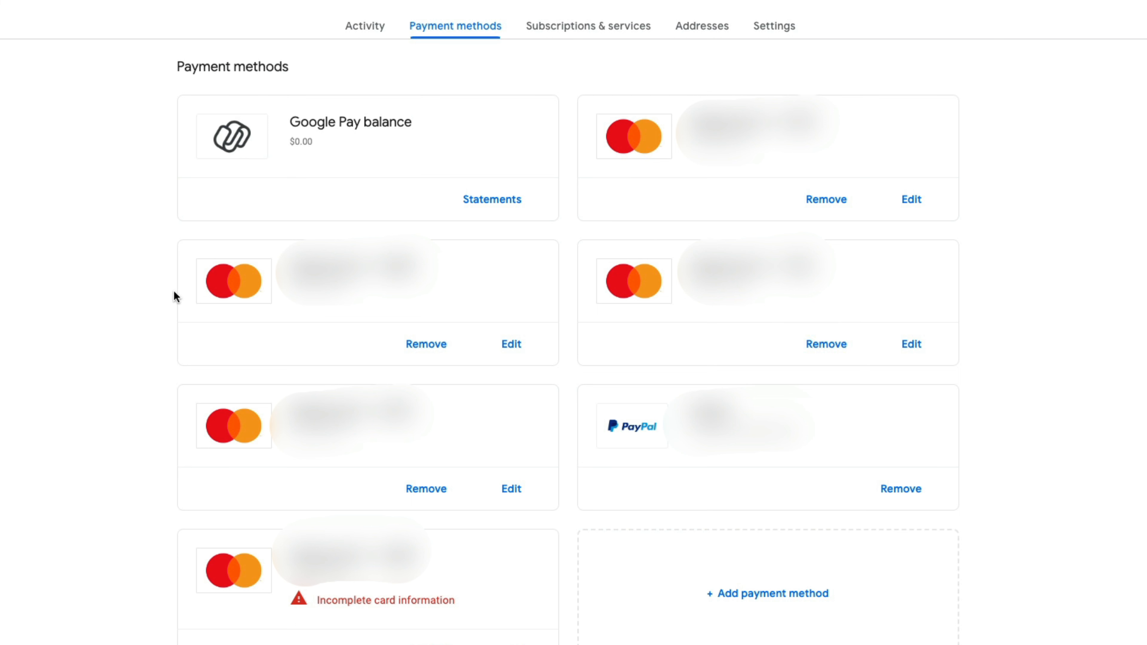
{"action": "mouse_move", "coordinate": [107, 302]}
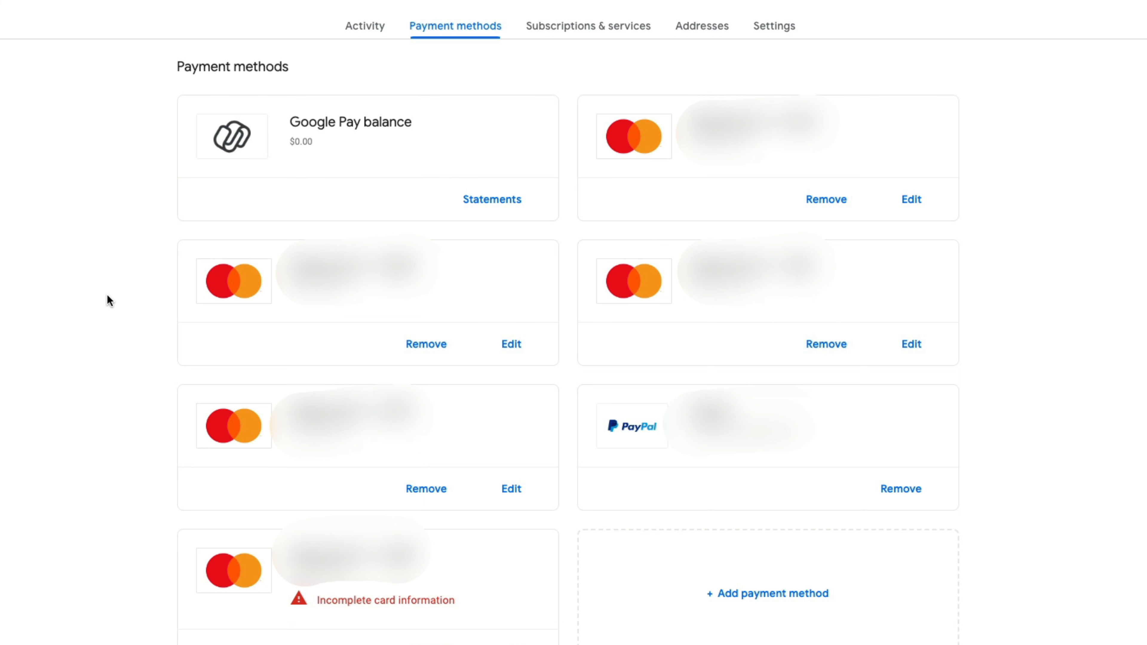
{"action": "mouse_move", "coordinate": [77, 304]}
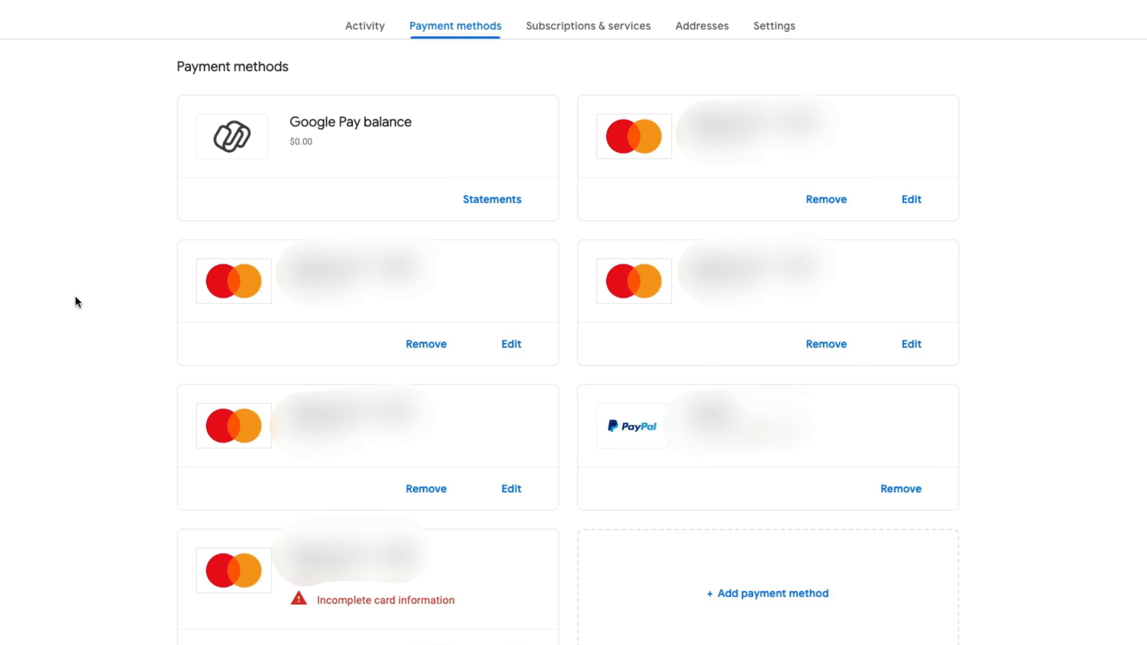
{"action": "mouse_move", "coordinate": [454, 548]}
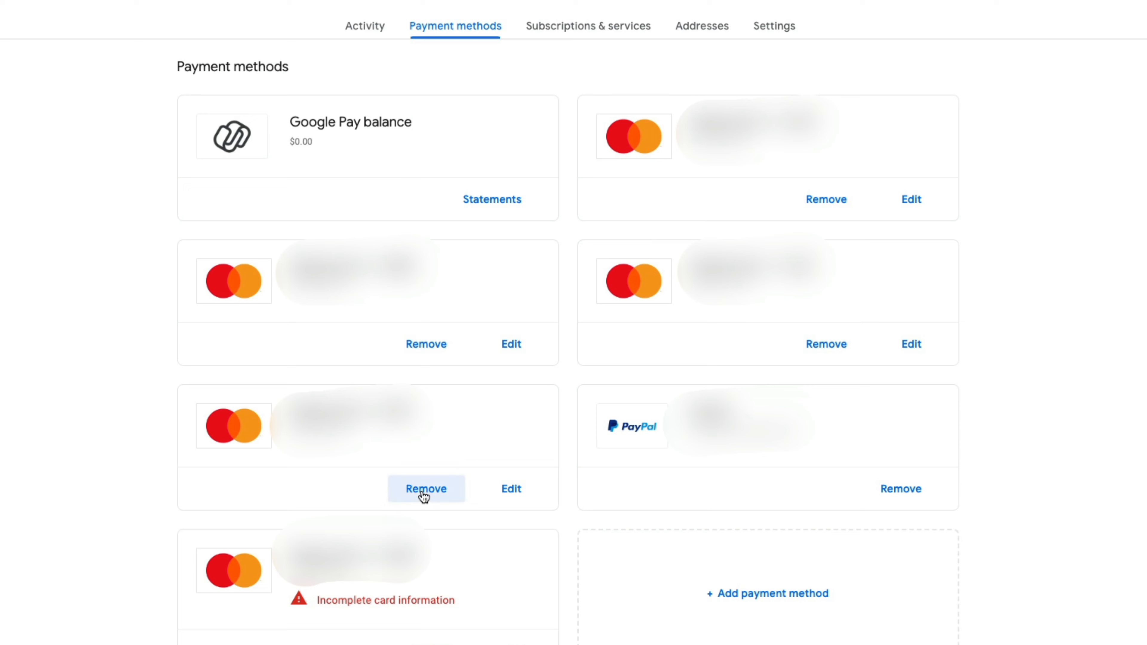
Remove the third-row Mastercard ending 8751 and confirm the removal.
{"action": "left_click", "coordinate": [426, 488]}
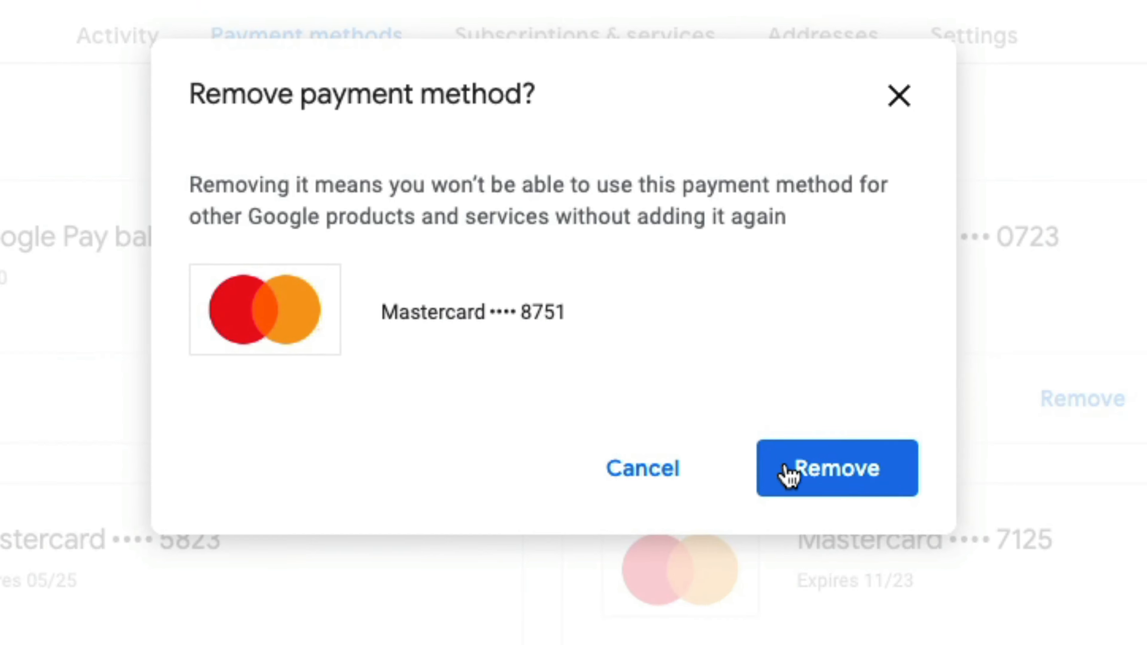
{"action": "left_click", "coordinate": [836, 469]}
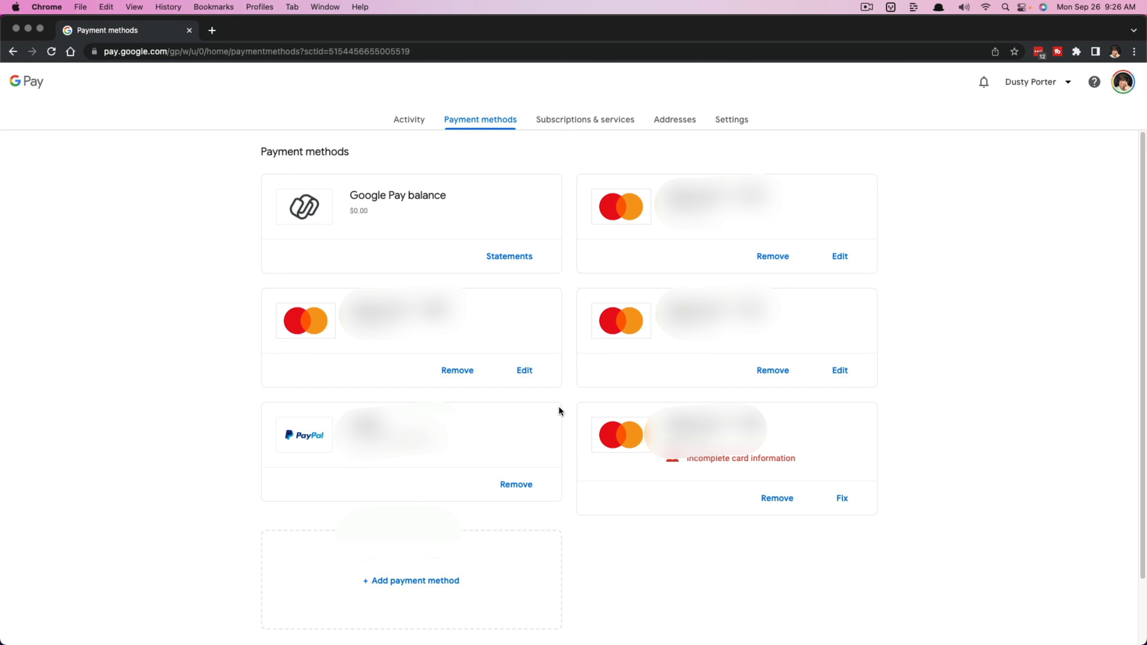
{"action": "mouse_move", "coordinate": [538, 413]}
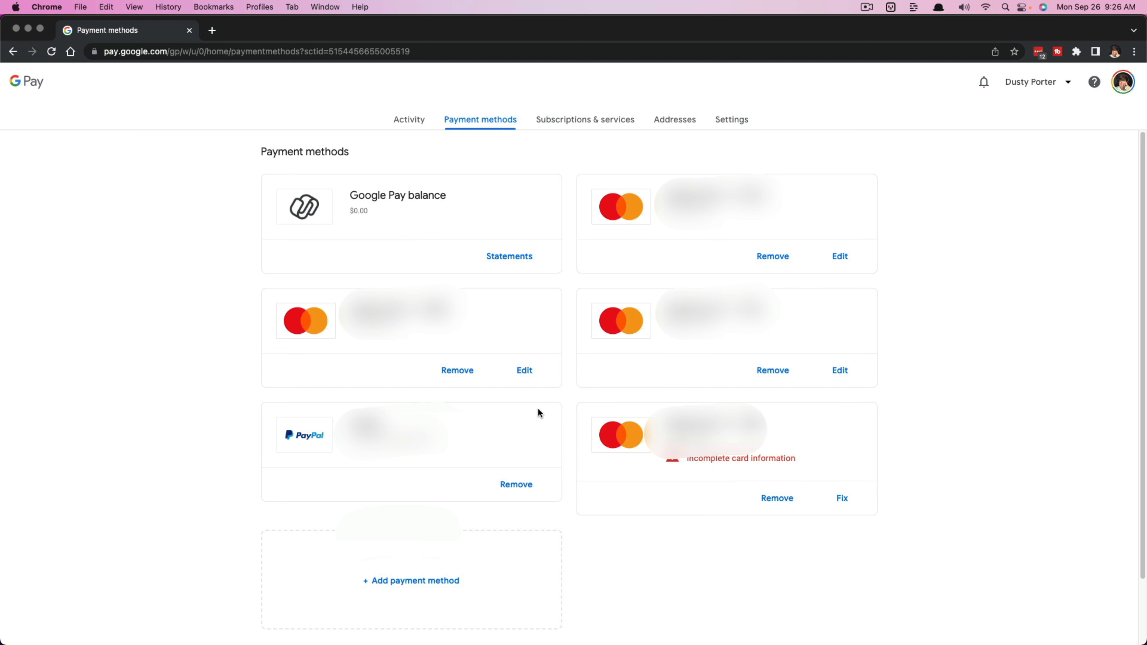
{"action": "mouse_move", "coordinate": [538, 408]}
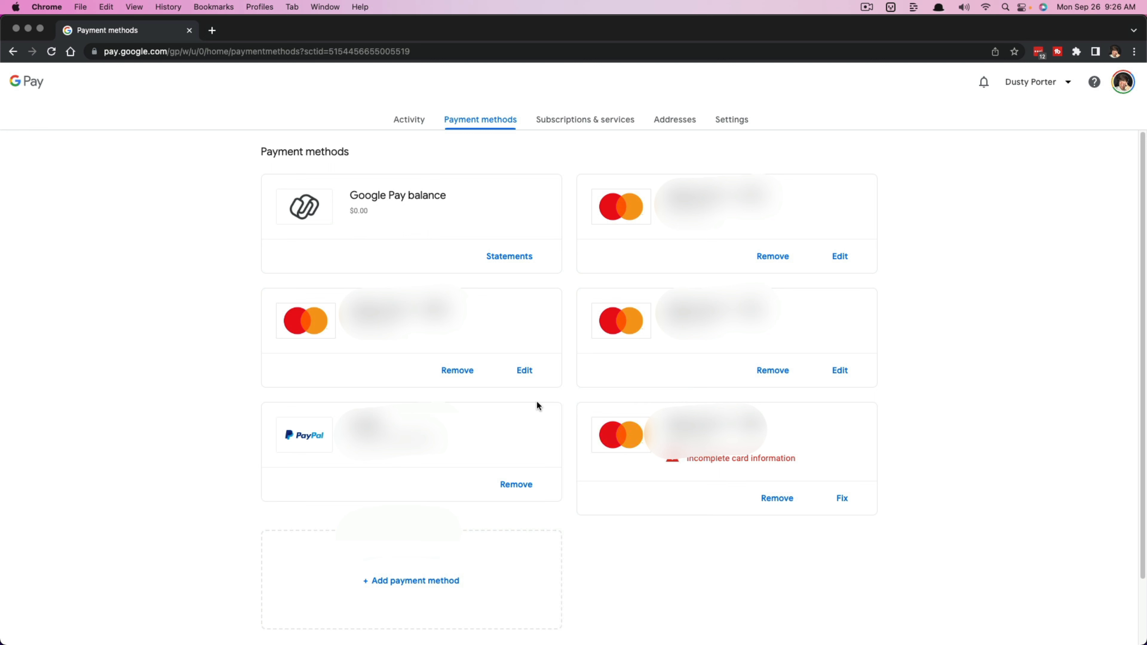